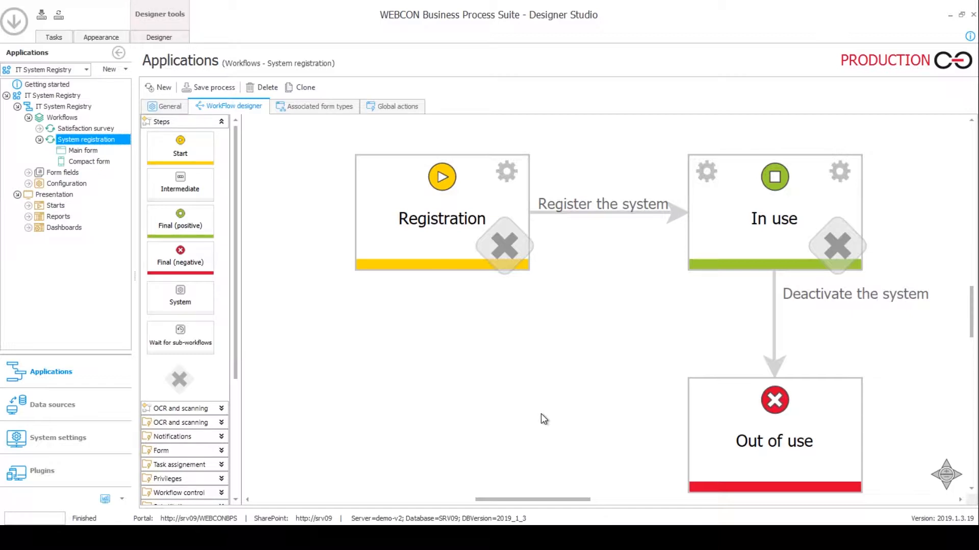
{"action": "mouse_move", "coordinate": [565, 317]}
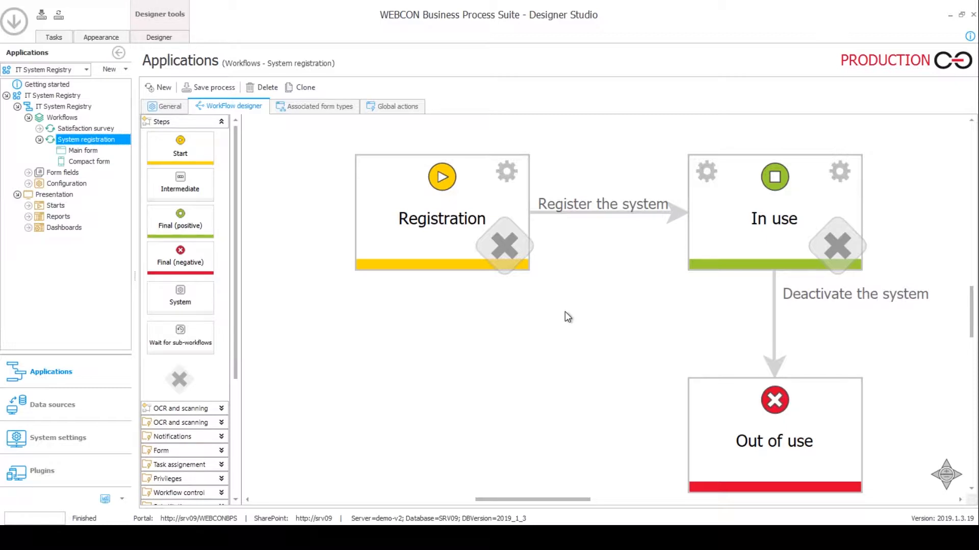
{"action": "mouse_move", "coordinate": [474, 450]}
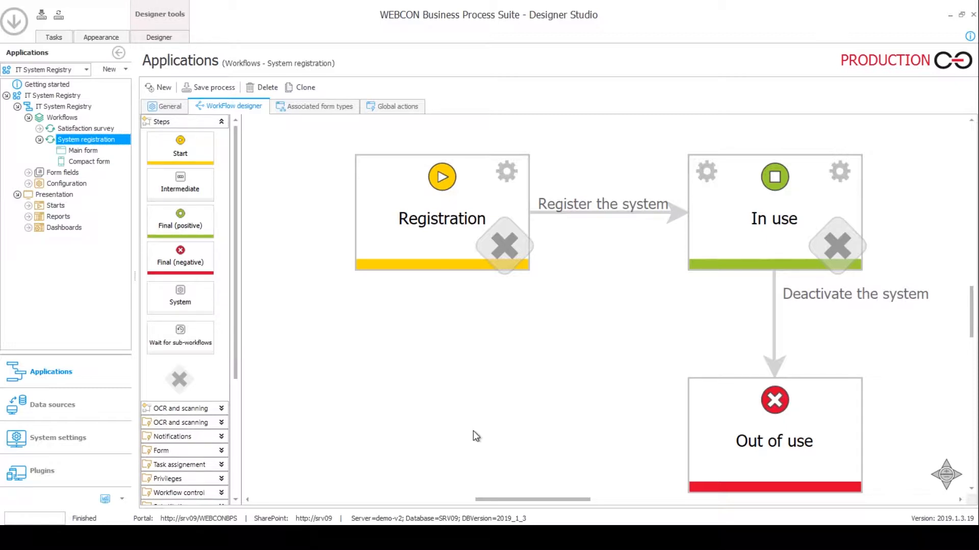
{"action": "mouse_move", "coordinate": [500, 435]}
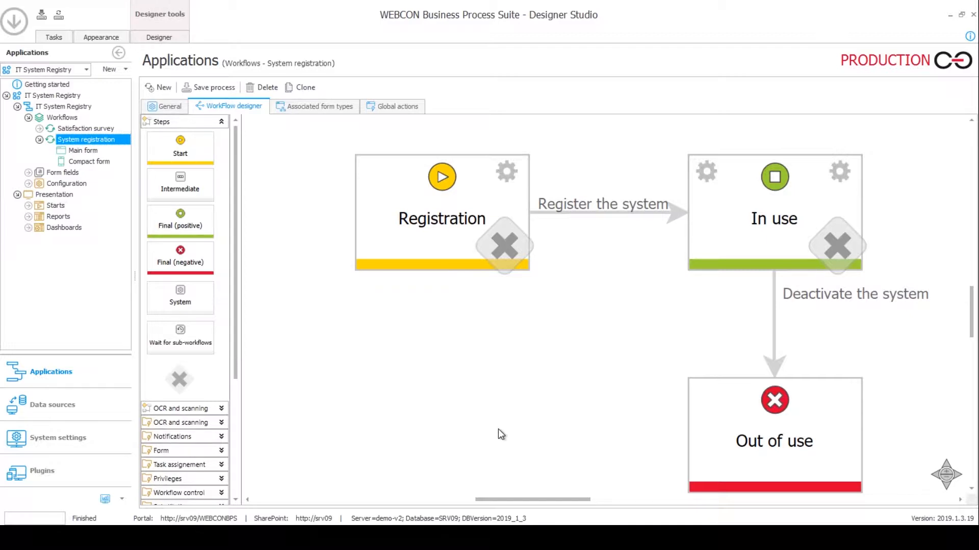
{"action": "mouse_move", "coordinate": [510, 439]}
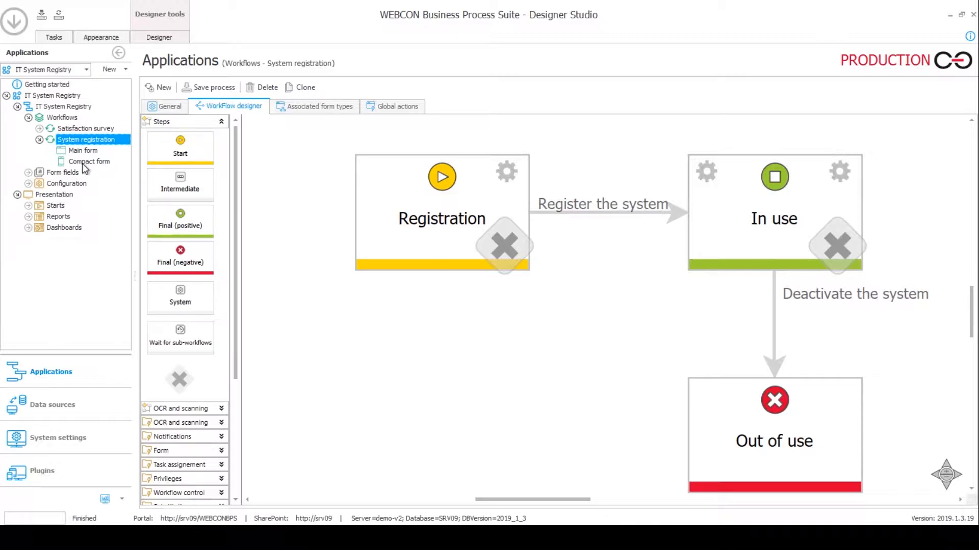
{"action": "mouse_move", "coordinate": [270, 389]}
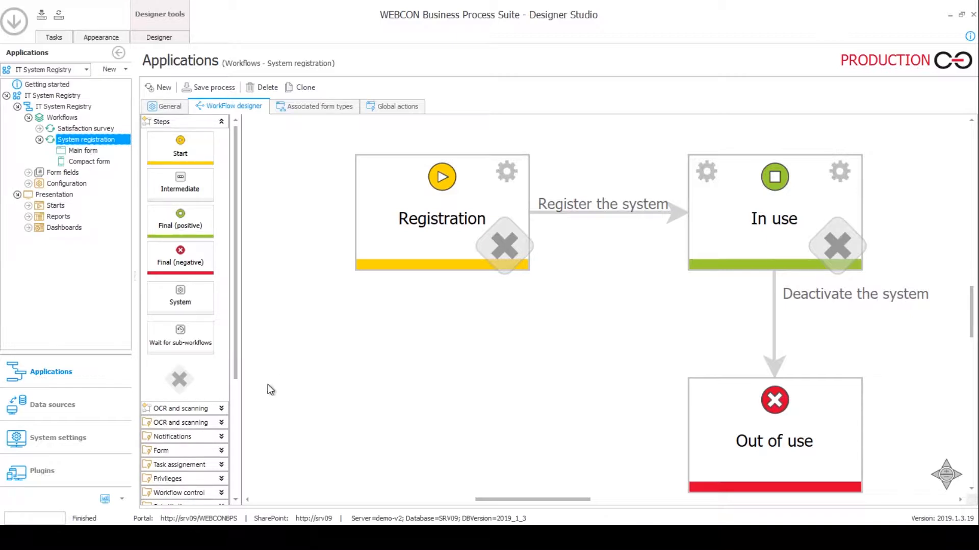
{"action": "mouse_move", "coordinate": [290, 409]}
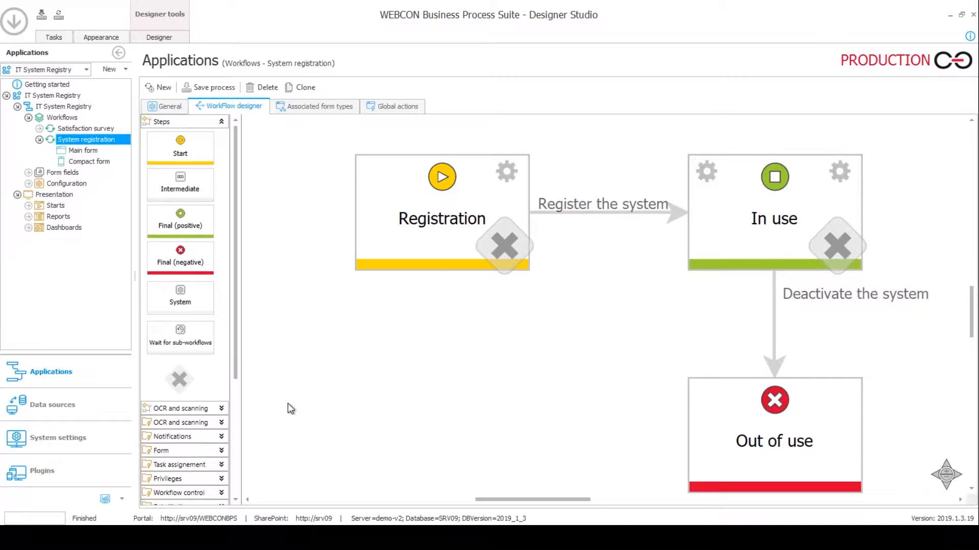
{"action": "mouse_move", "coordinate": [273, 180]}
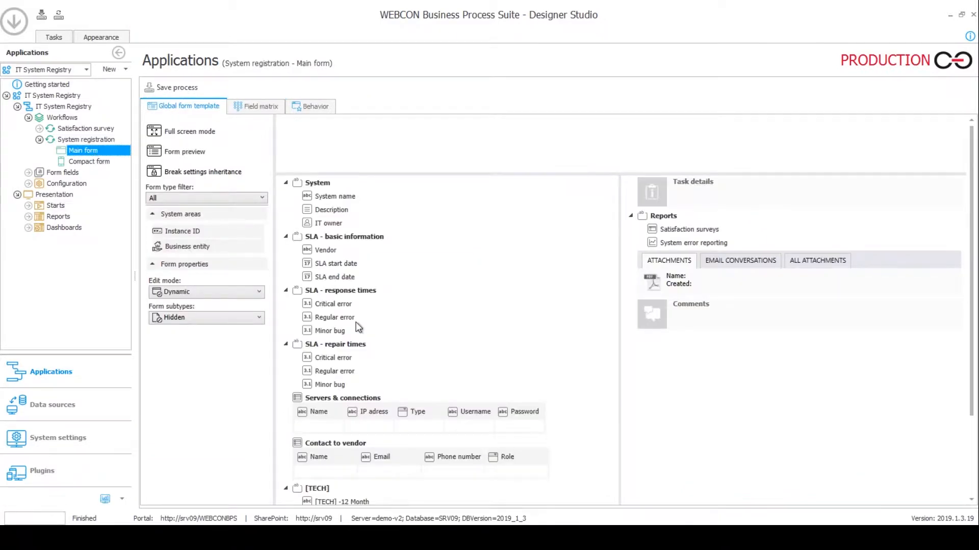
{"action": "mouse_move", "coordinate": [330, 267]}
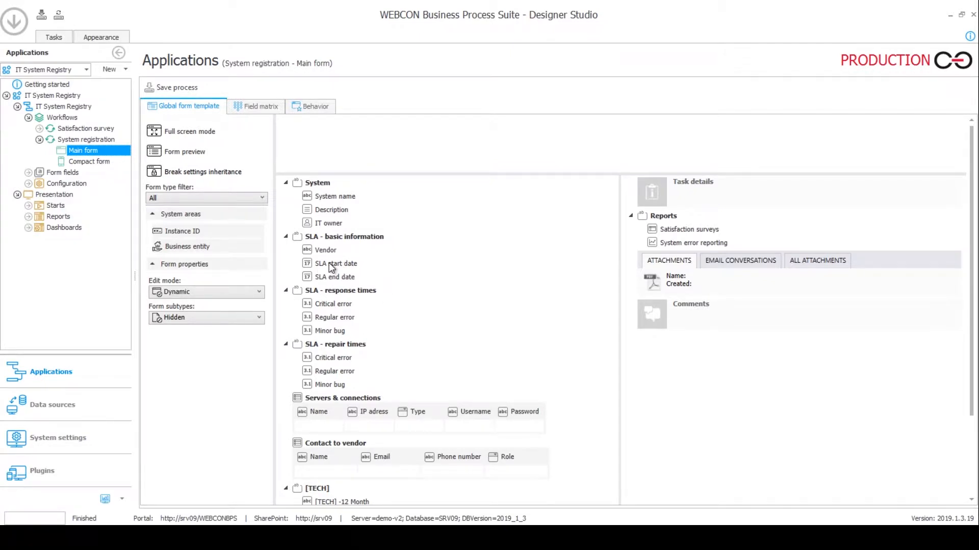
{"action": "mouse_move", "coordinate": [441, 320]}
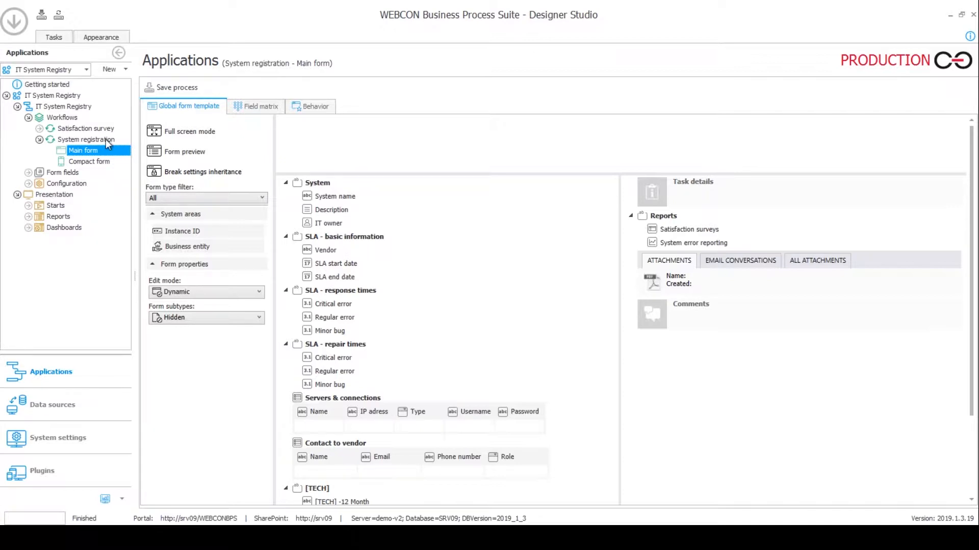
Step: Show the System registration diagram, then the Satisfaction survey workflow with In progres leading to Completed
{"action": "left_click", "coordinate": [89, 139]}
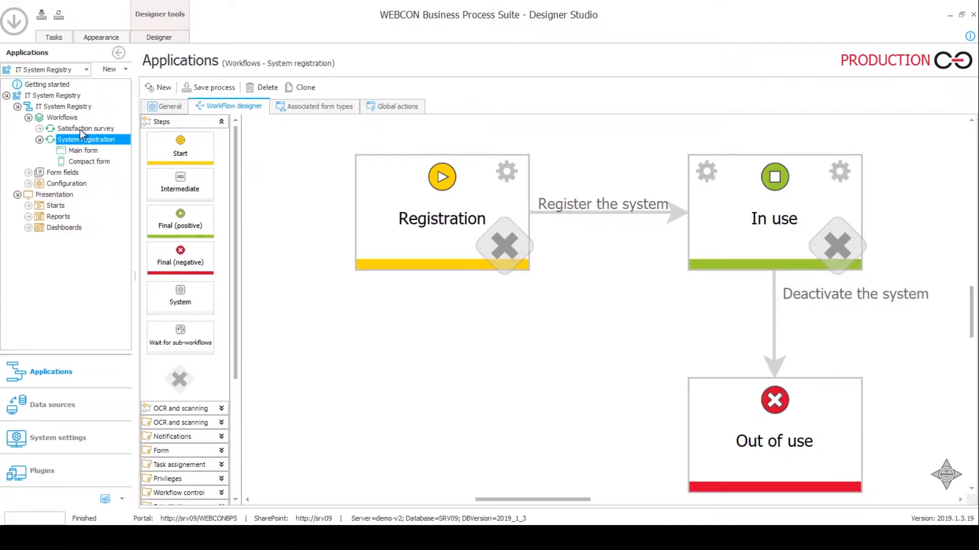
{"action": "left_click", "coordinate": [86, 128]}
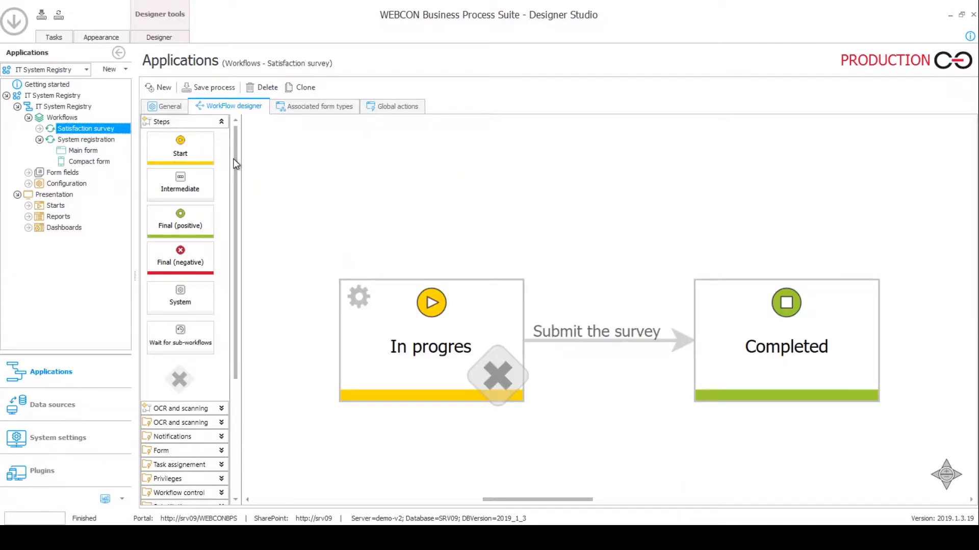
{"action": "mouse_move", "coordinate": [327, 282]}
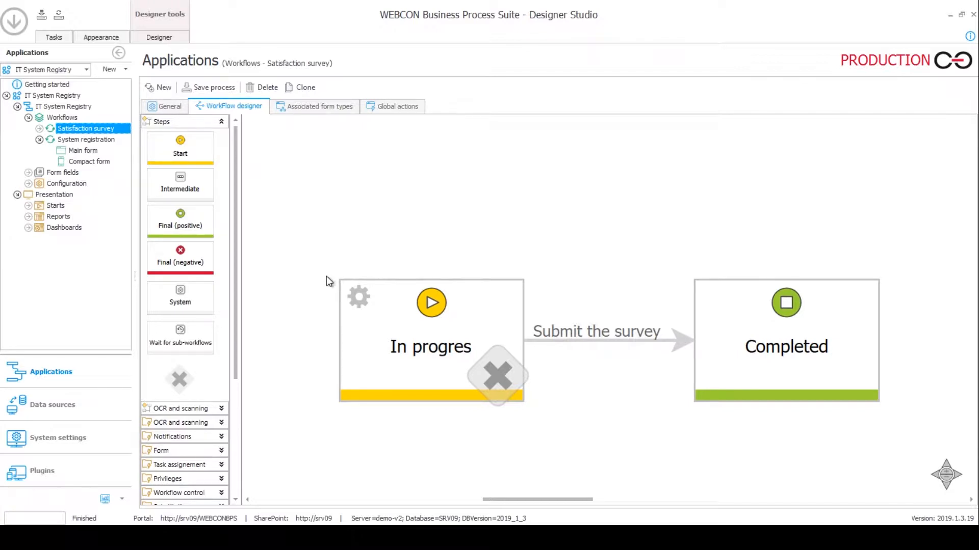
{"action": "mouse_move", "coordinate": [323, 283]}
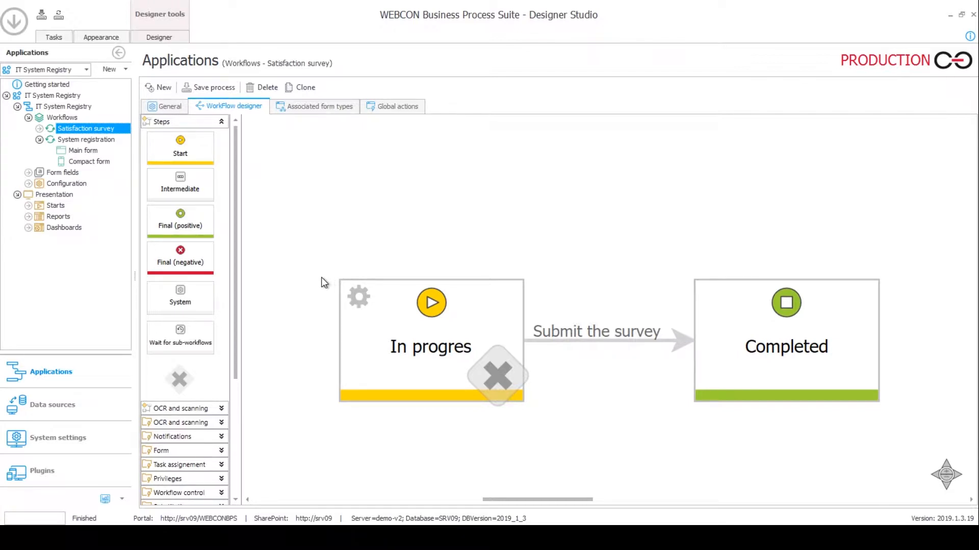
{"action": "mouse_move", "coordinate": [311, 292]}
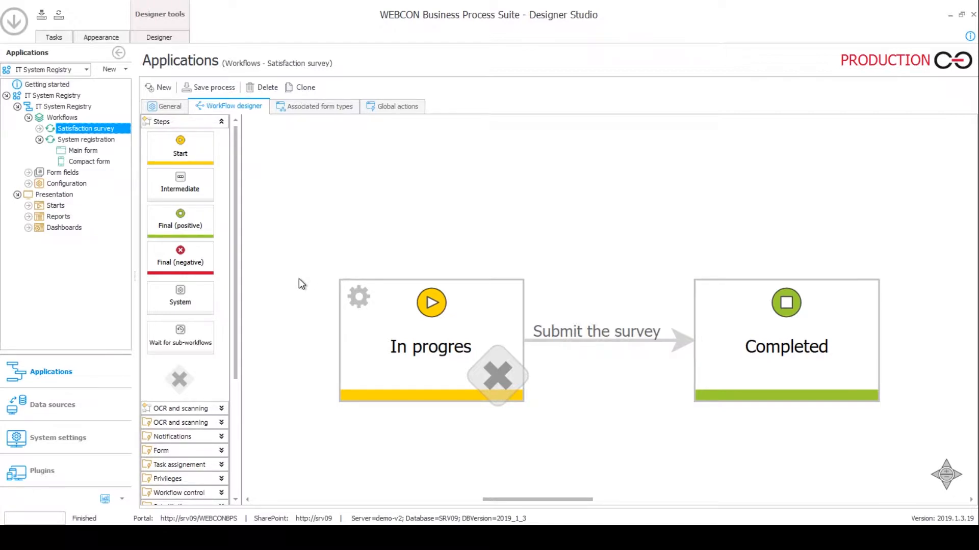
{"action": "mouse_move", "coordinate": [367, 259]}
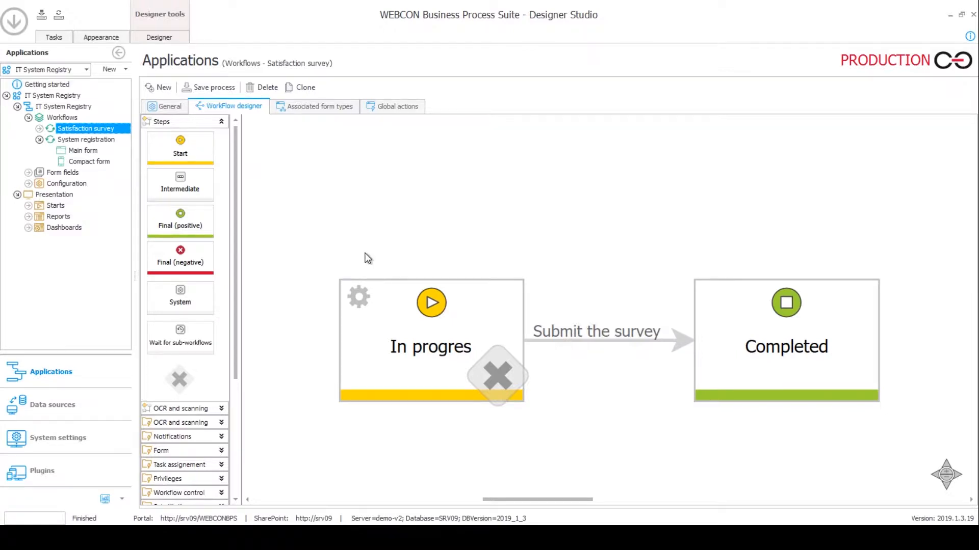
{"action": "mouse_move", "coordinate": [392, 108]}
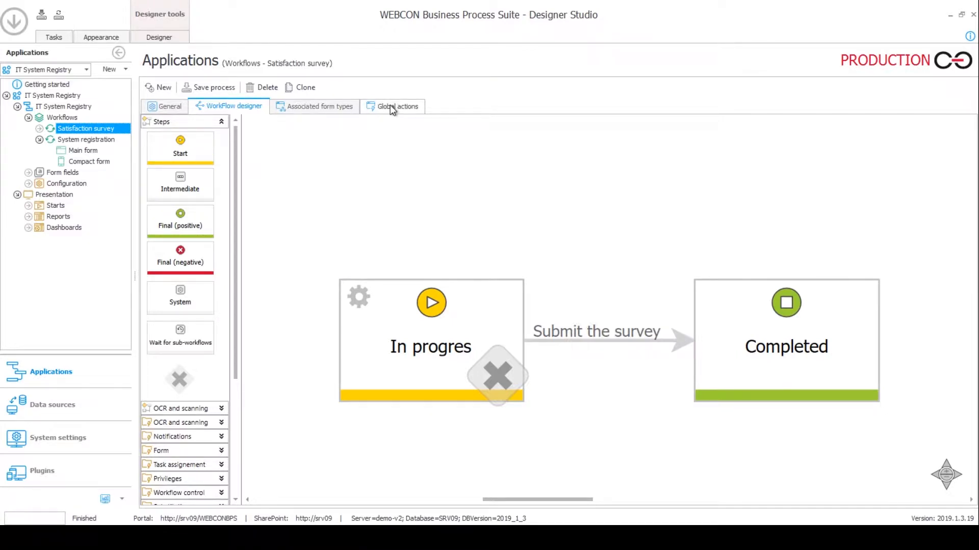
Step: Review the Create surveys subworkflow action and the monthly Surveys cycle settings under Global actions
{"action": "left_click", "coordinate": [397, 106]}
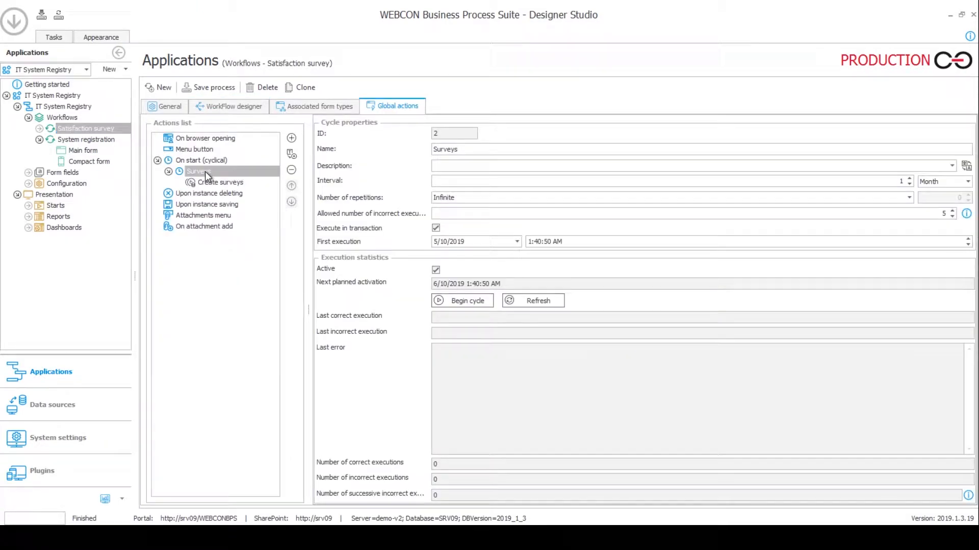
{"action": "mouse_move", "coordinate": [225, 179]}
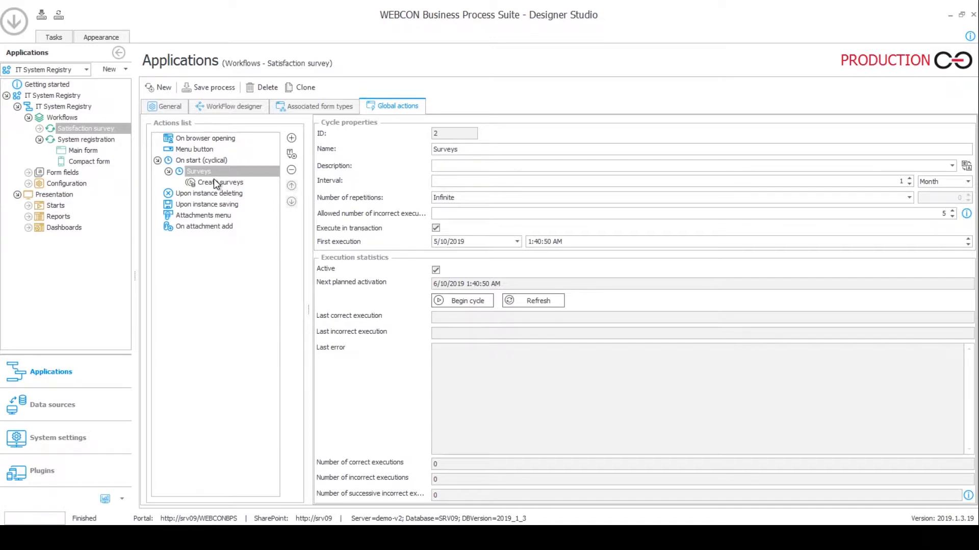
{"action": "left_click", "coordinate": [219, 182]}
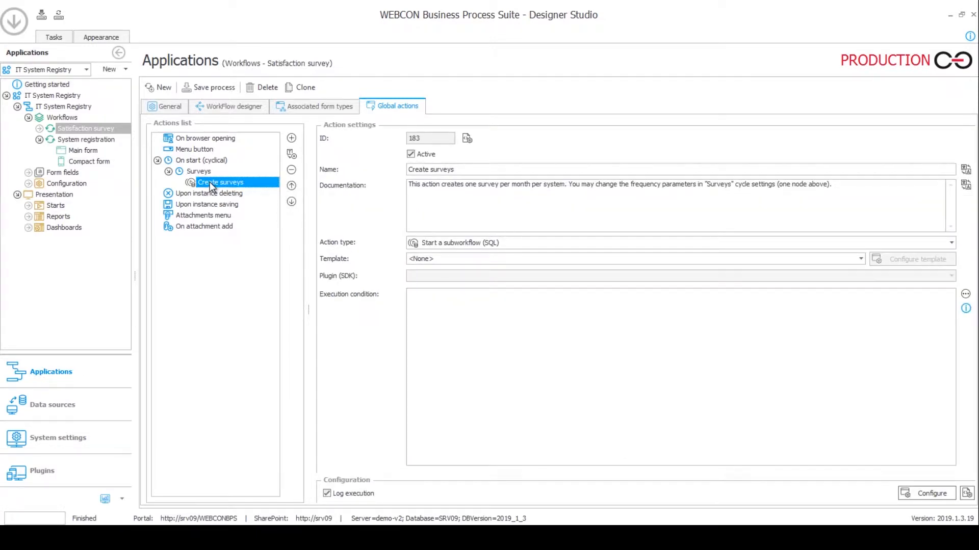
{"action": "mouse_move", "coordinate": [200, 179]}
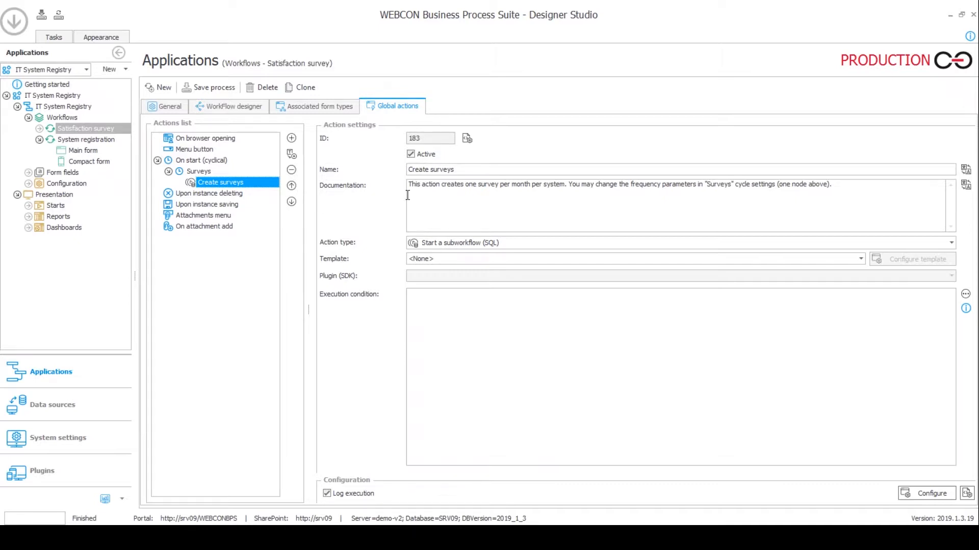
{"action": "mouse_move", "coordinate": [372, 392]}
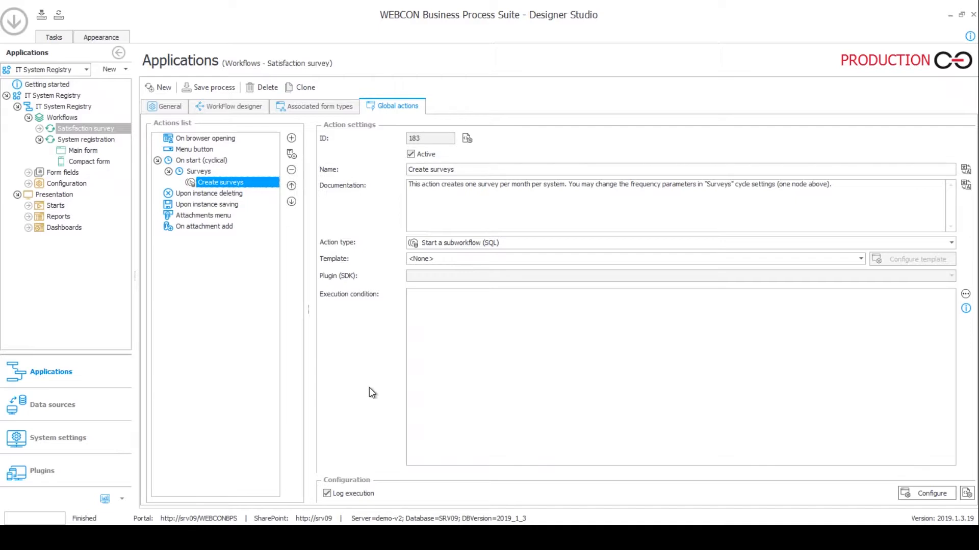
{"action": "mouse_move", "coordinate": [198, 172]}
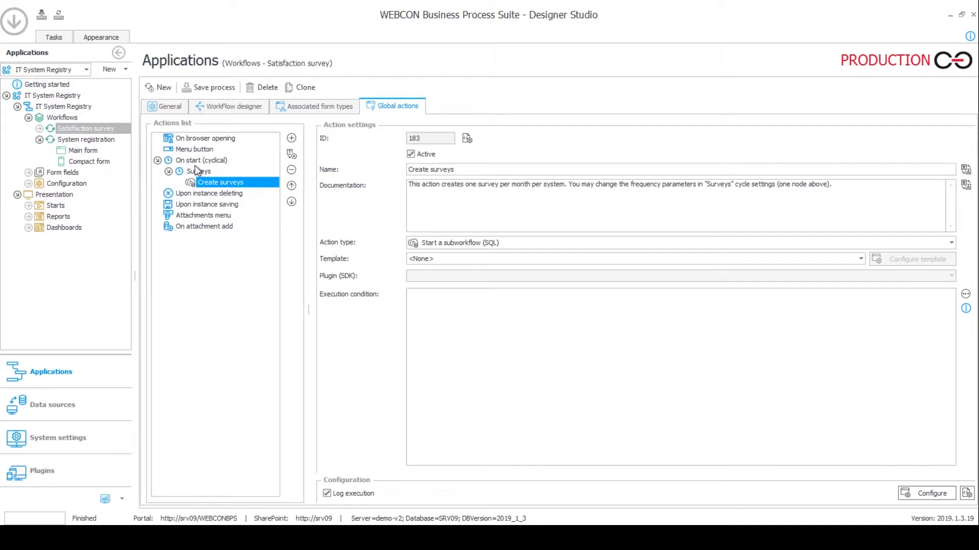
{"action": "left_click", "coordinate": [197, 170]}
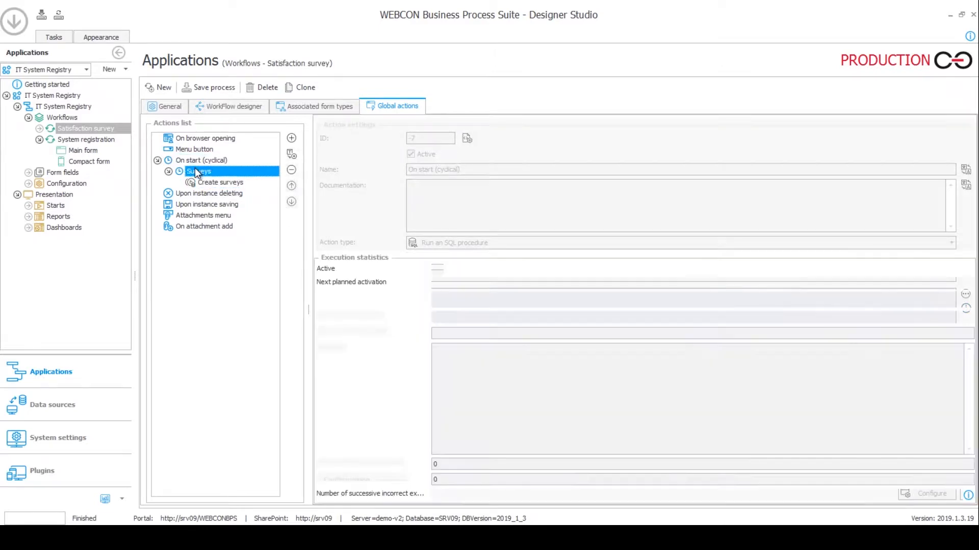
{"action": "left_click", "coordinate": [199, 171]}
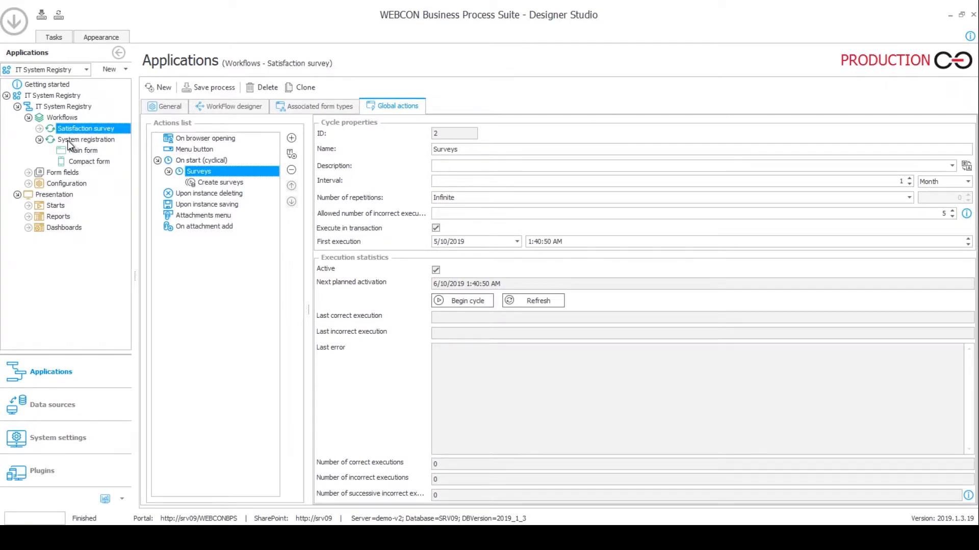
Step: Show the System registration workflow's global actions, including Register new survey
{"action": "left_click", "coordinate": [87, 139]}
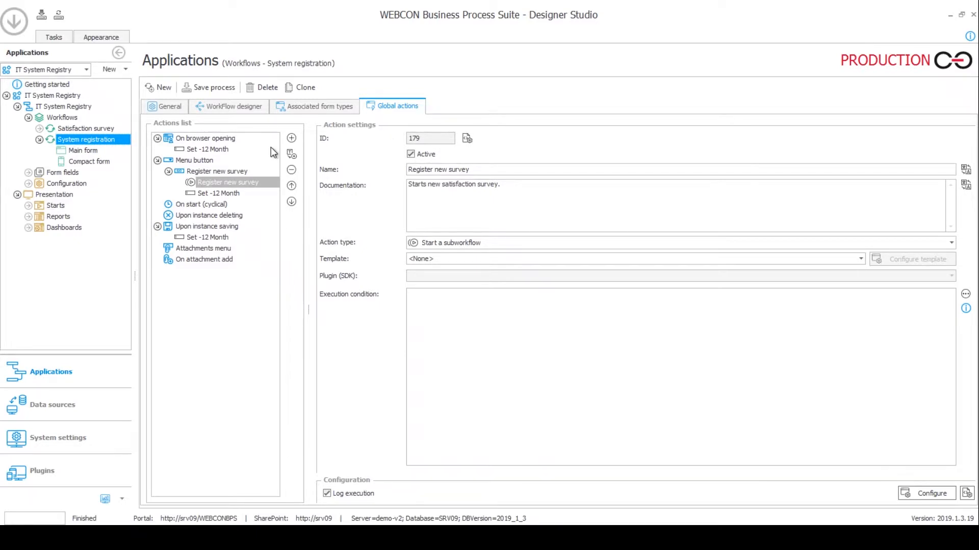
{"action": "mouse_move", "coordinate": [209, 166]}
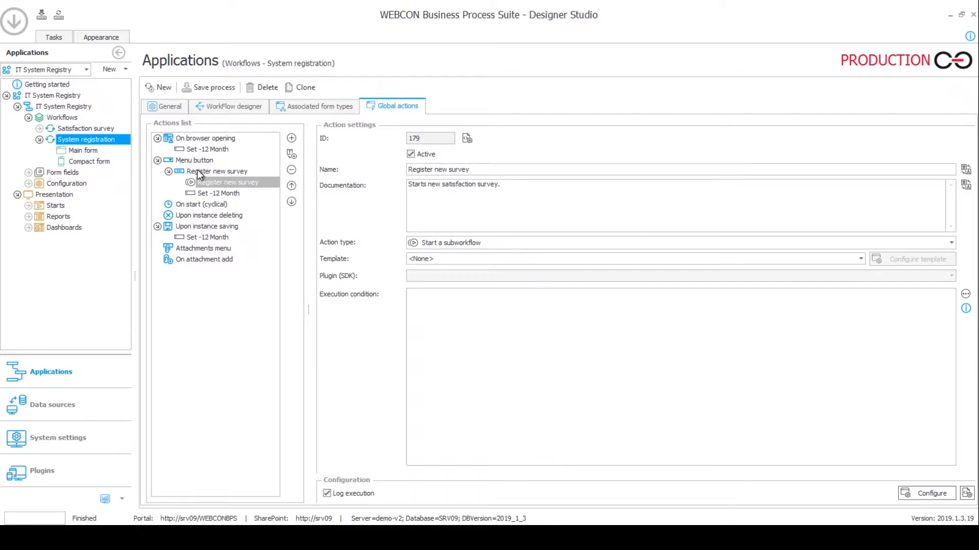
{"action": "mouse_move", "coordinate": [190, 153]}
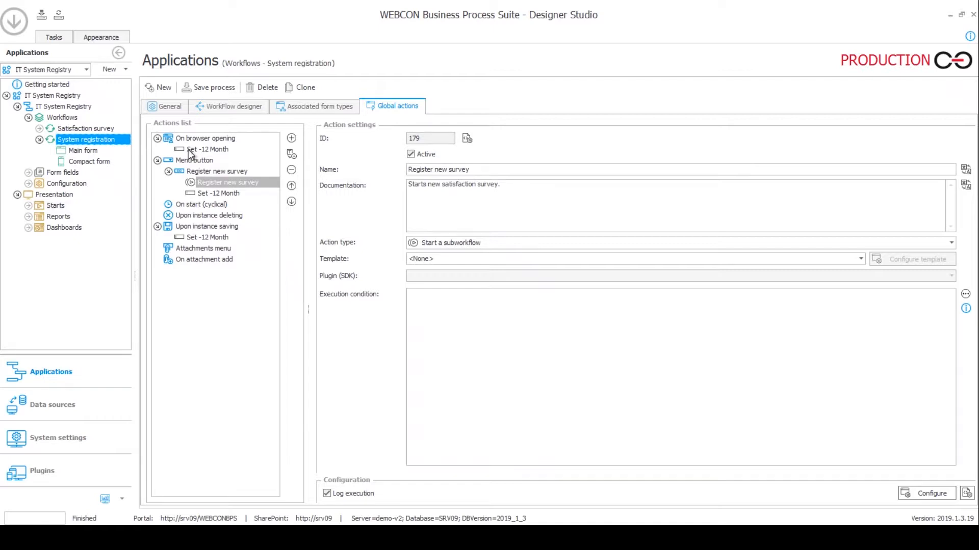
{"action": "mouse_move", "coordinate": [218, 152]}
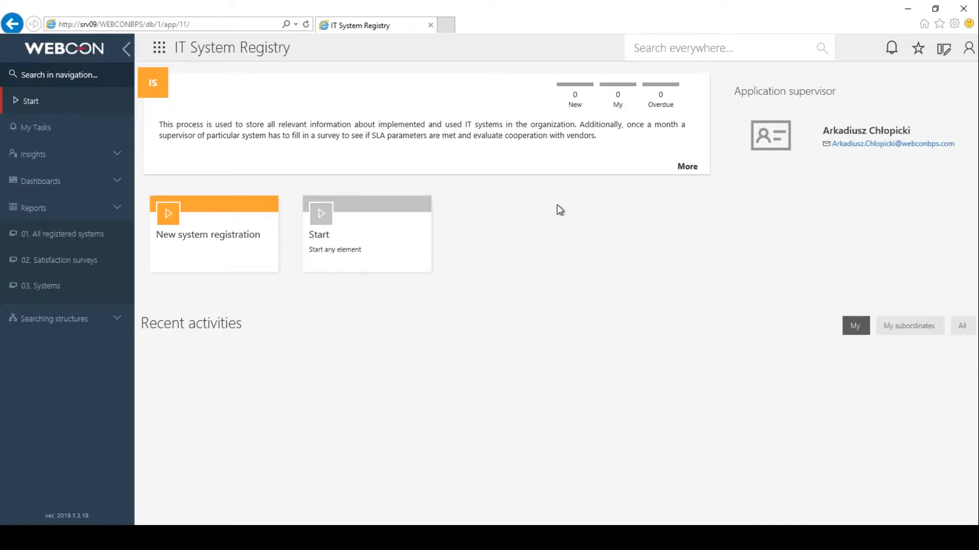
{"action": "mouse_move", "coordinate": [406, 406]}
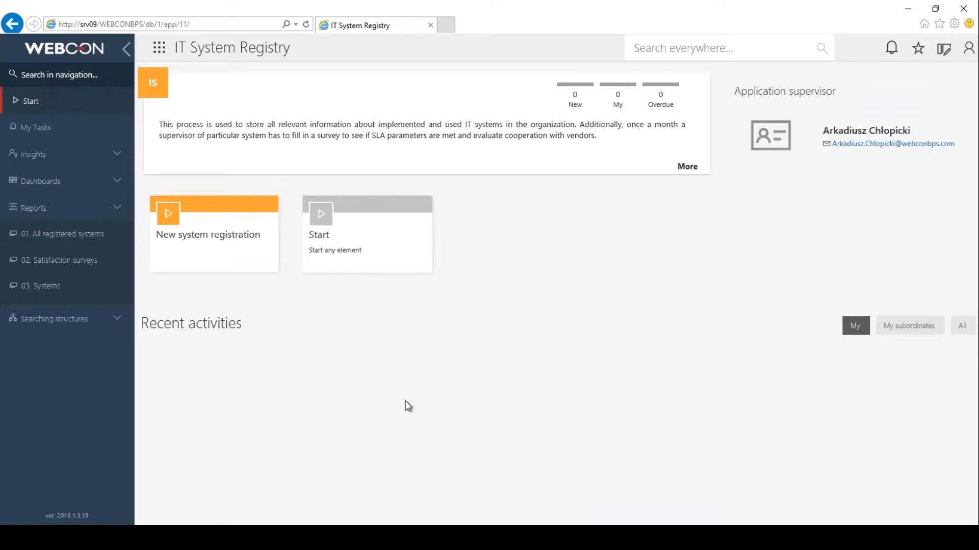
{"action": "mouse_move", "coordinate": [214, 264]}
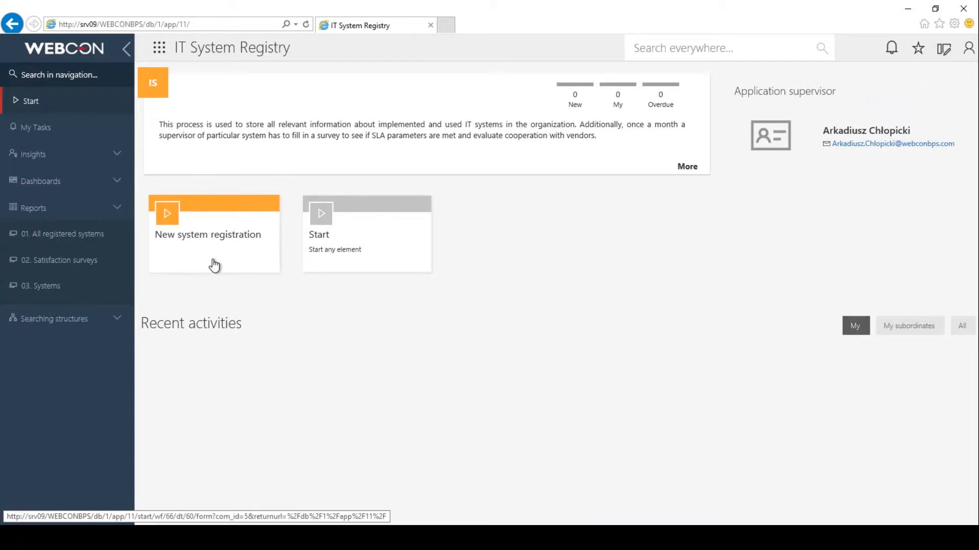
Step: Start a new system registration from the IT System Registry start page
{"action": "left_click", "coordinate": [214, 234]}
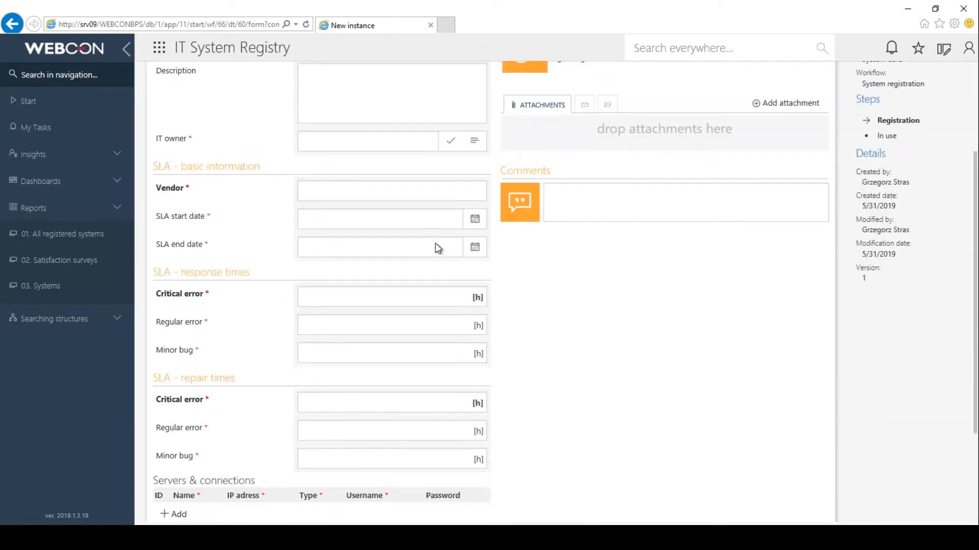
{"action": "scroll", "scroll_direction": "up", "scroll_amount": 3}
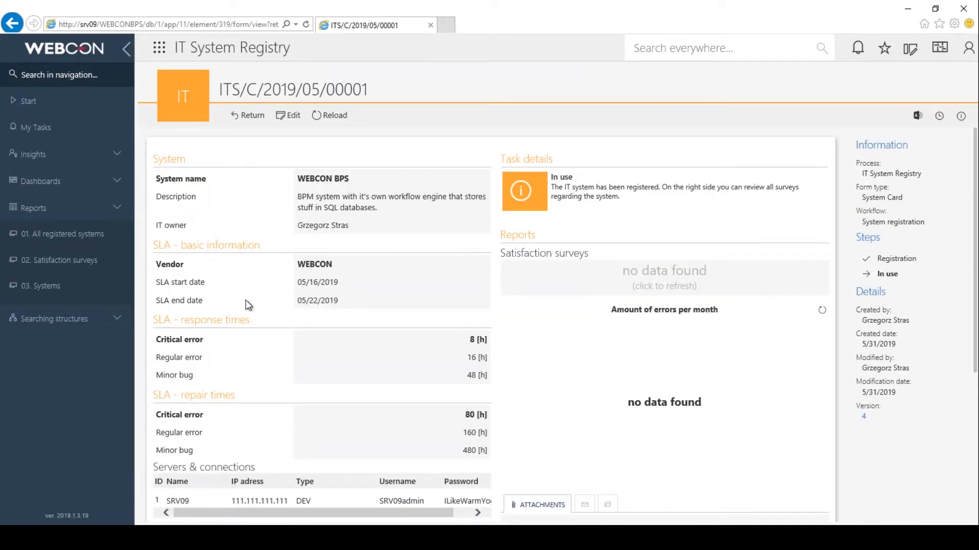
Step: From 01. All registered systems, open system card ITS/C/2019/05/00001 and make it editable
{"action": "scroll", "scroll_direction": "down", "scroll_amount": 3}
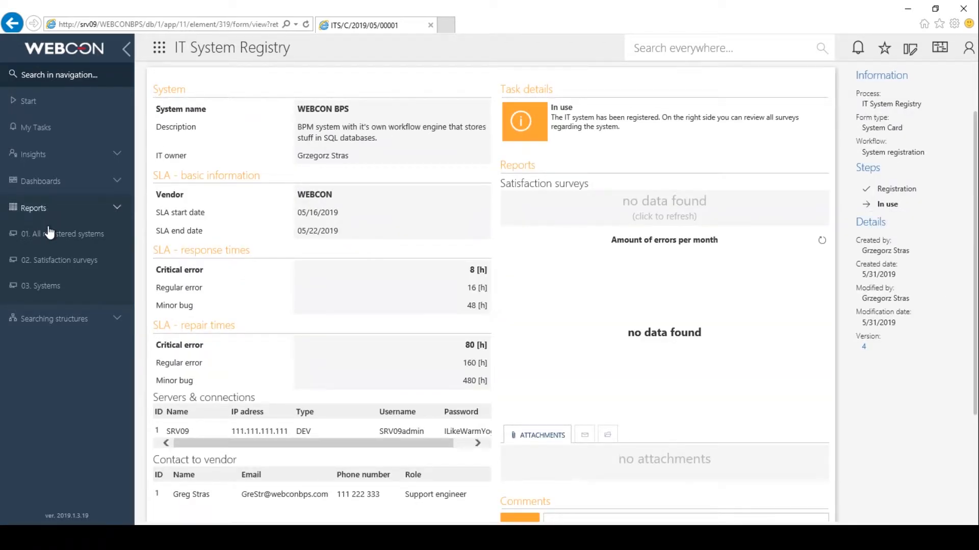
{"action": "left_click", "coordinate": [58, 234]}
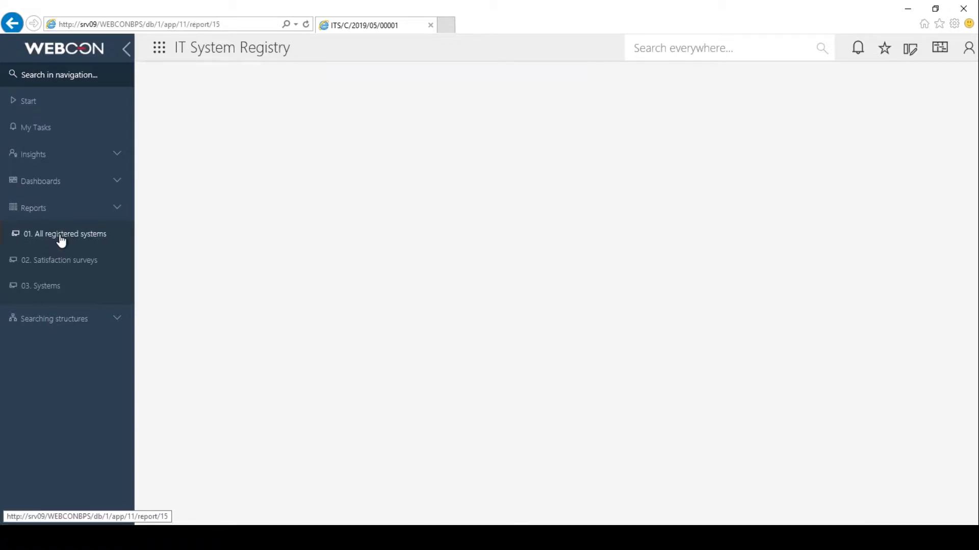
{"action": "left_click", "coordinate": [63, 233]}
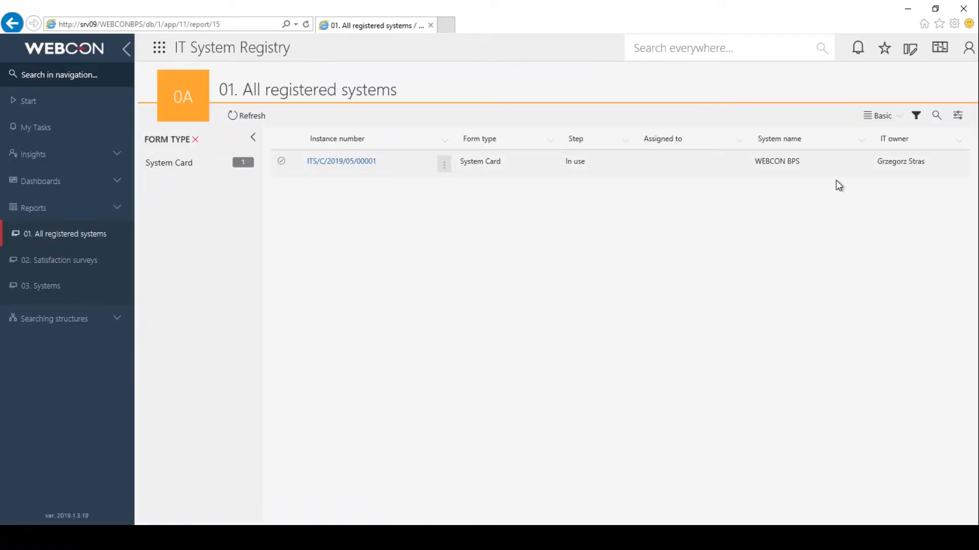
{"action": "mouse_move", "coordinate": [360, 168]}
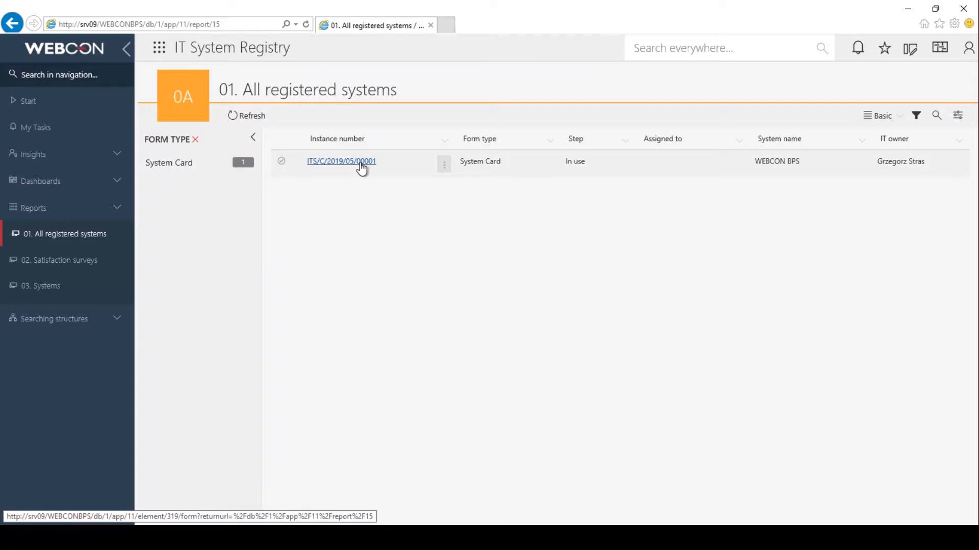
{"action": "left_click", "coordinate": [340, 162]}
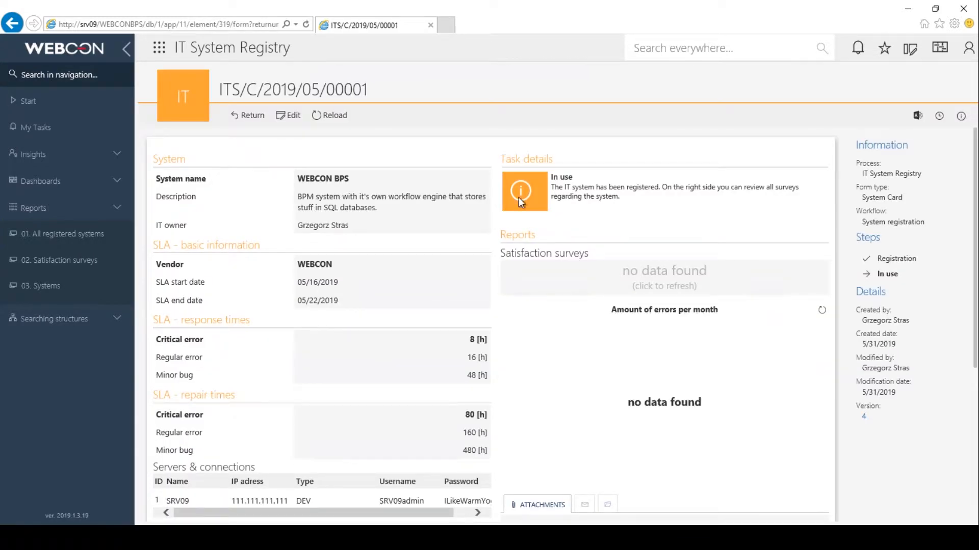
{"action": "left_click", "coordinate": [287, 115]}
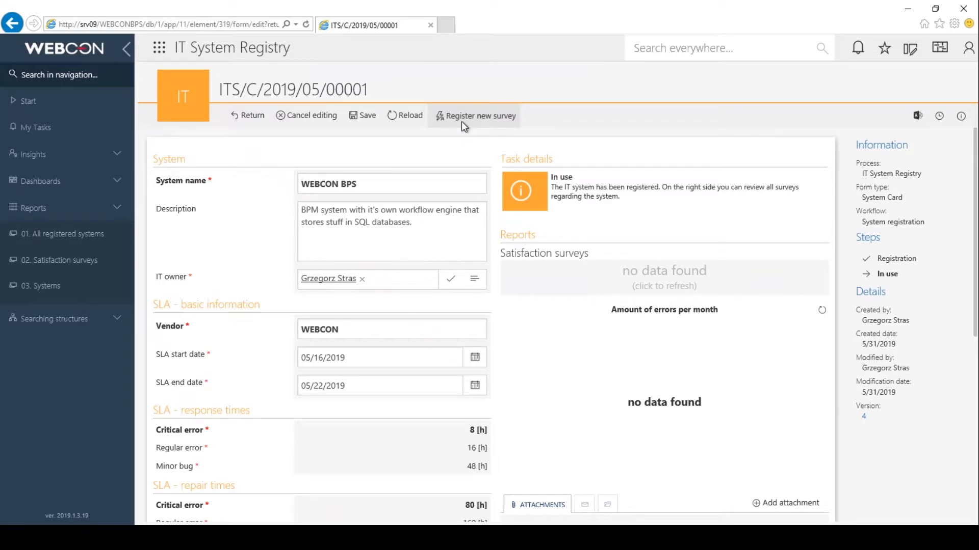
Step: Register a new survey, view ITS/S/2019/05/1 in 02. Satisfaction surveys, and return to all registered systems
{"action": "left_click", "coordinate": [480, 116]}
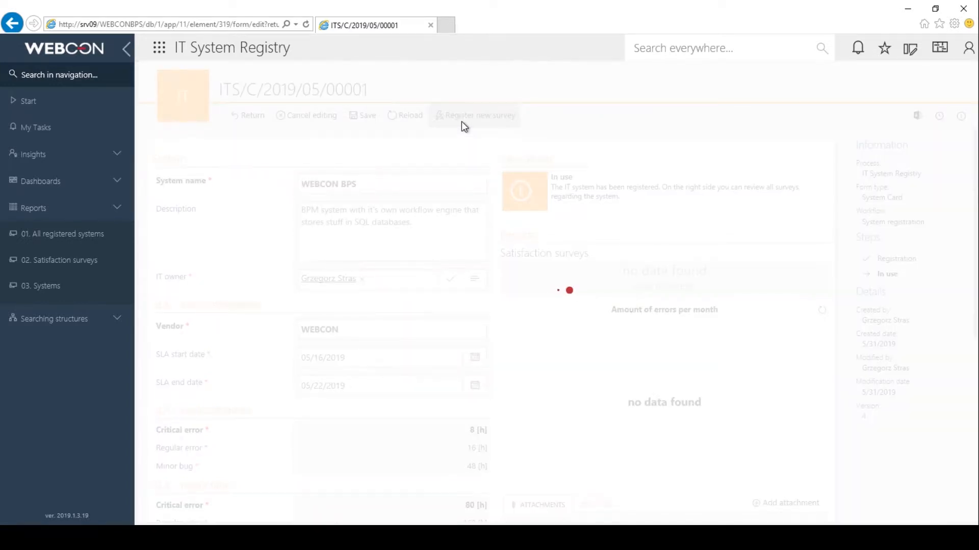
{"action": "left_click", "coordinate": [475, 115]}
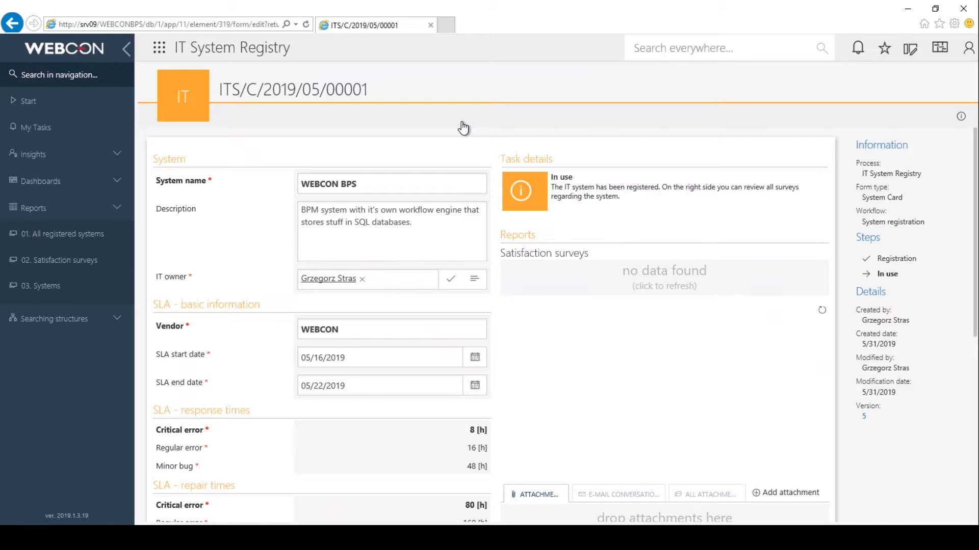
{"action": "left_click", "coordinate": [59, 260]}
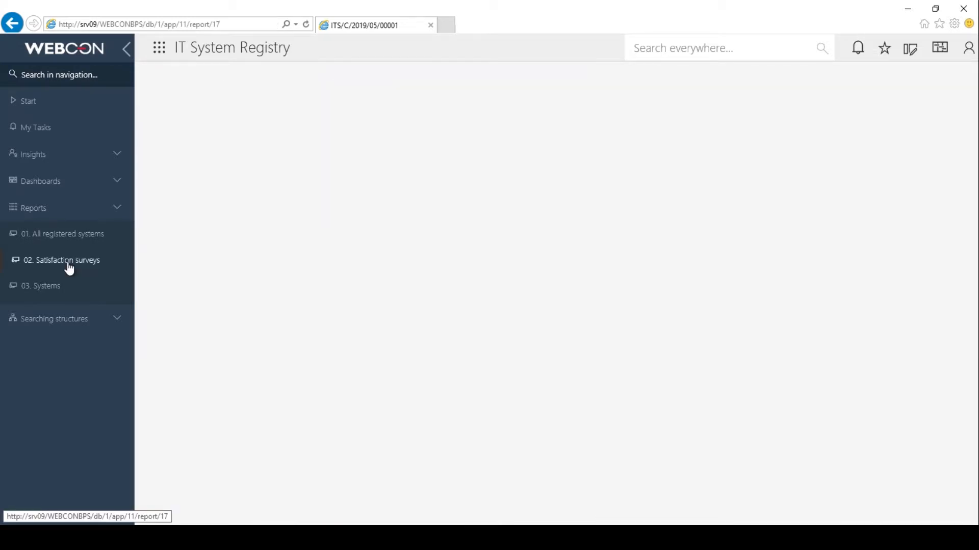
{"action": "left_click", "coordinate": [60, 260]}
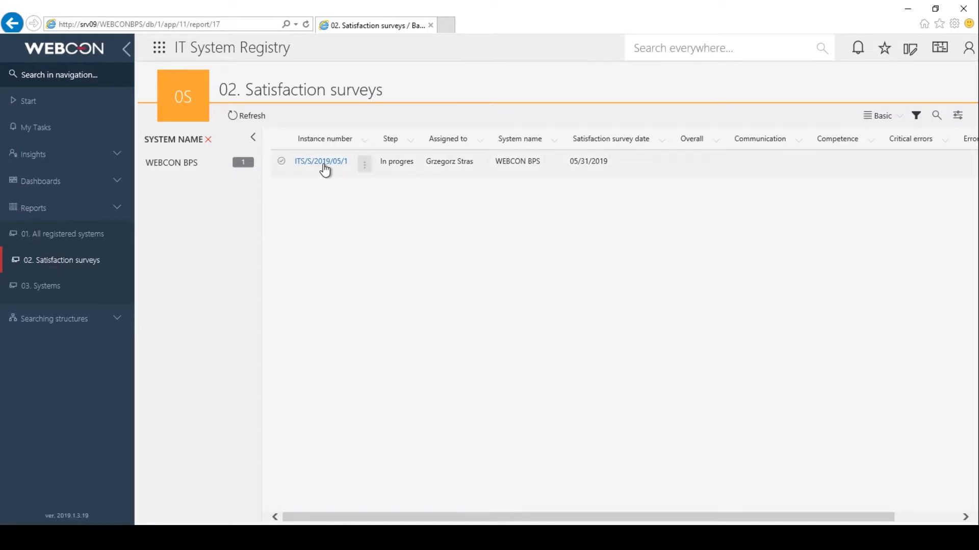
{"action": "left_click", "coordinate": [320, 161]}
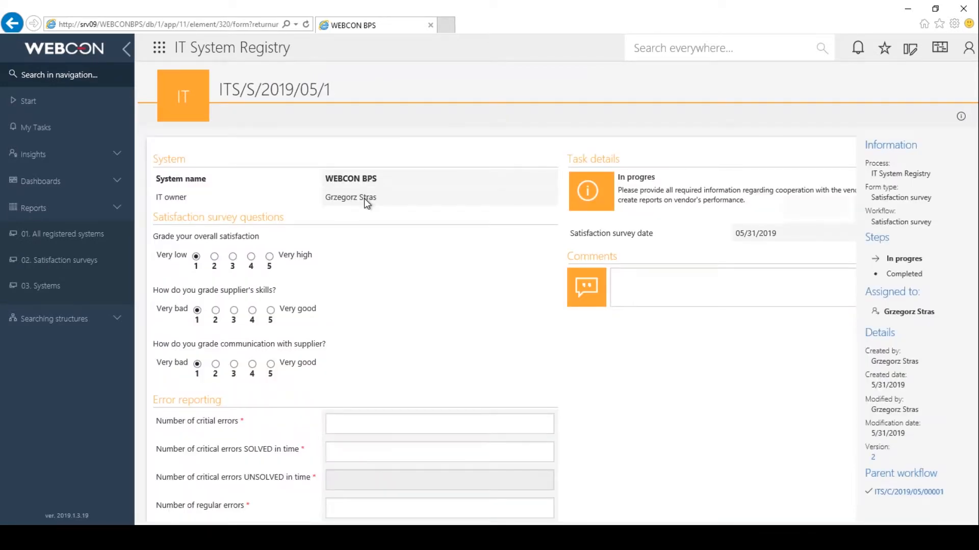
{"action": "left_click", "coordinate": [61, 234]}
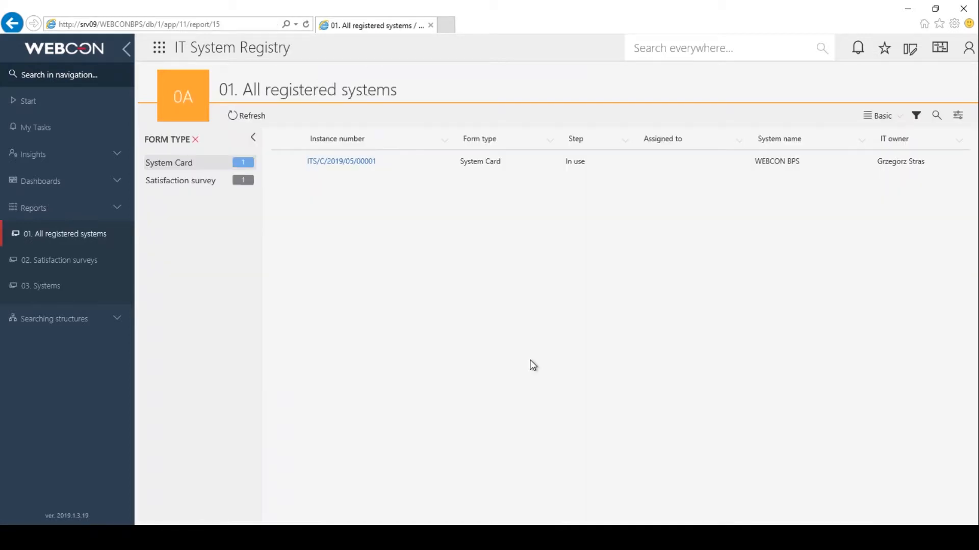
{"action": "mouse_move", "coordinate": [89, 237]}
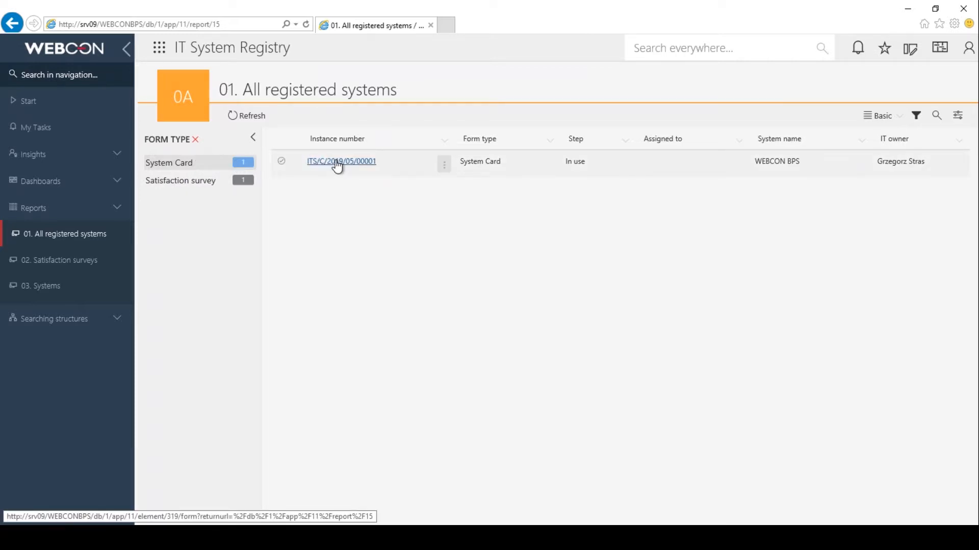
Step: Open the WEBCON BPS system card to see the completed 2019-05 survey and the errors-per-month chart
{"action": "left_click", "coordinate": [341, 160]}
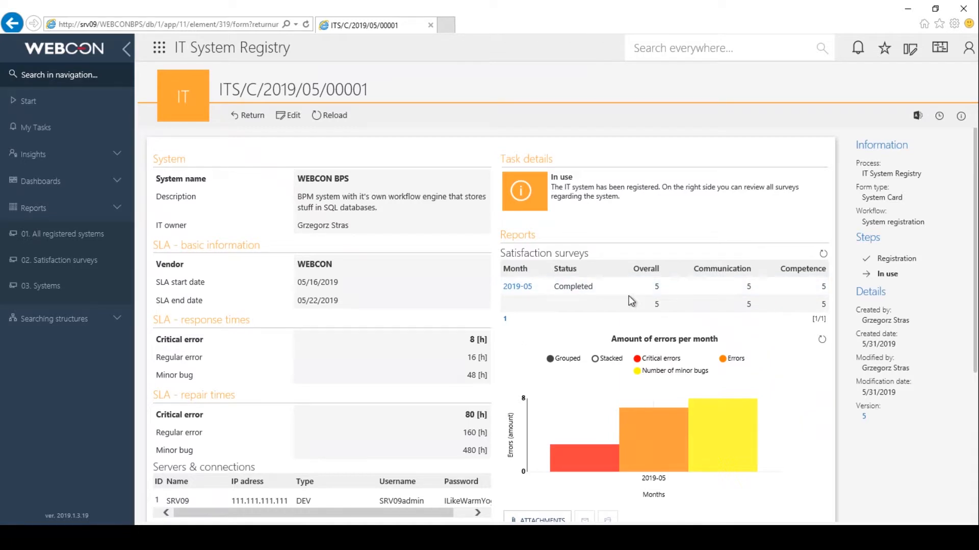
{"action": "mouse_move", "coordinate": [634, 422]}
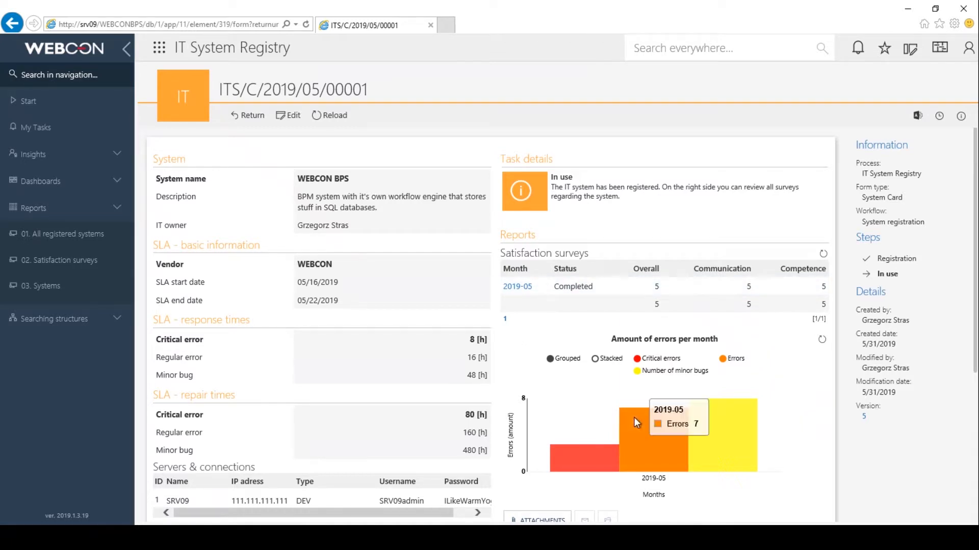
{"action": "mouse_move", "coordinate": [634, 412]}
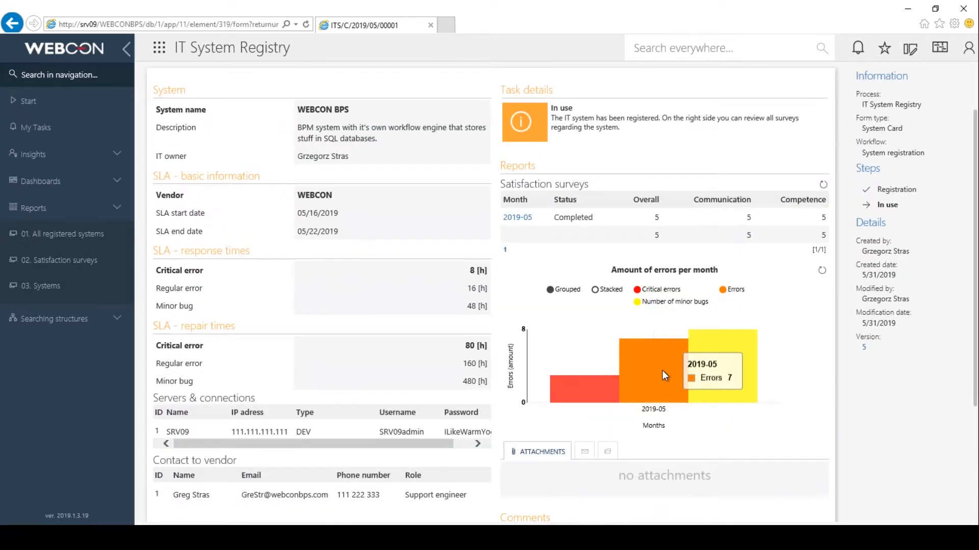
{"action": "mouse_move", "coordinate": [43, 495]}
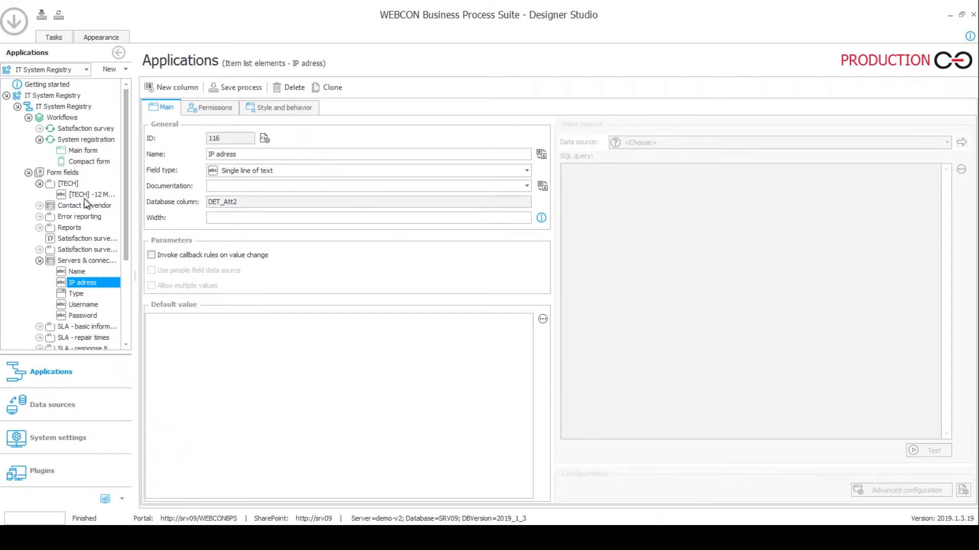
Step: Review the [TECH] -12 Month field, the System error reporting chart's filters, and return to the field
{"action": "left_click", "coordinate": [85, 194]}
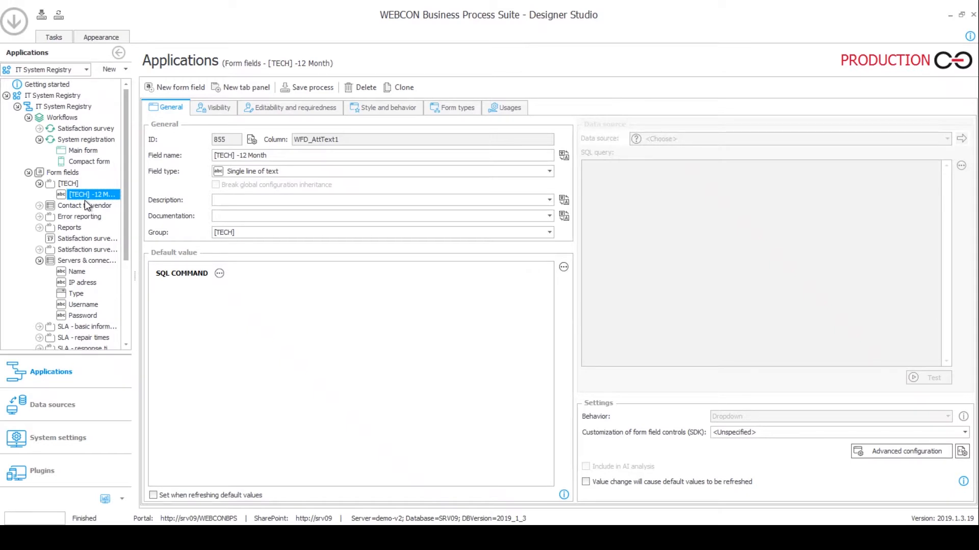
{"action": "scroll", "scroll_direction": "down", "scroll_amount": 3}
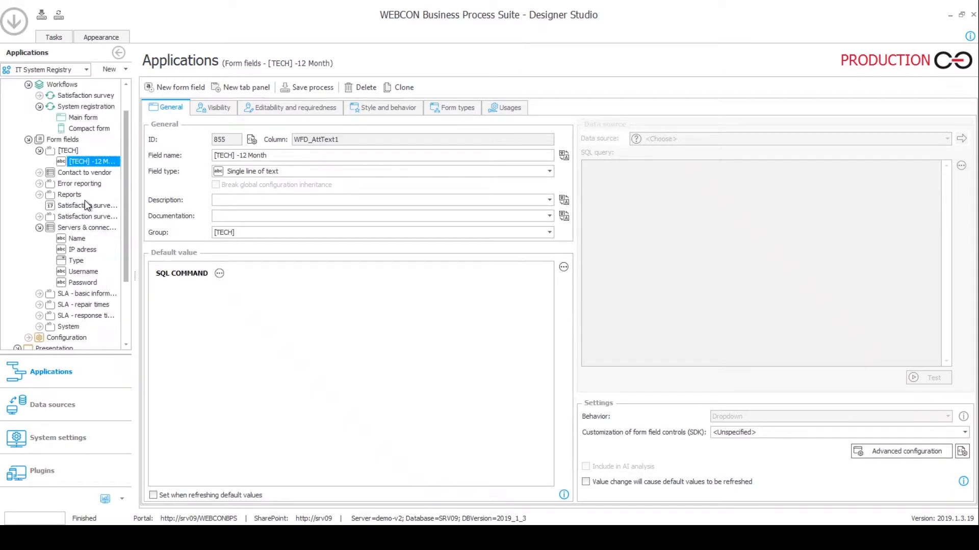
{"action": "scroll", "scroll_direction": "down", "scroll_amount": 3}
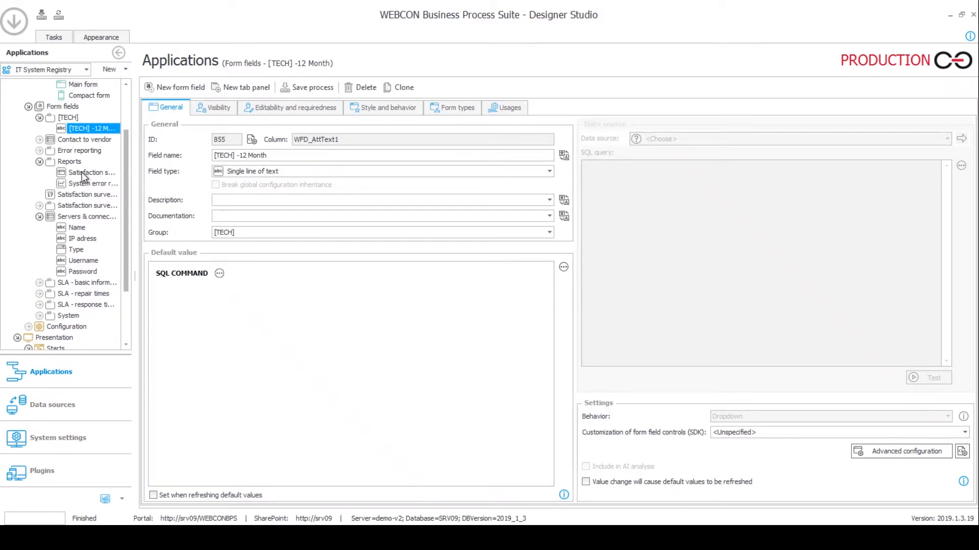
{"action": "left_click", "coordinate": [91, 183]}
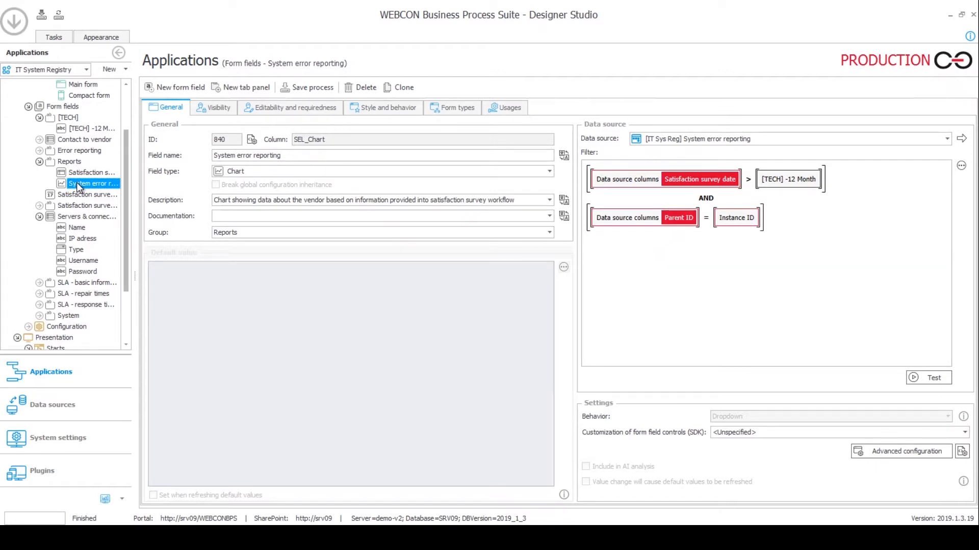
{"action": "mouse_move", "coordinate": [92, 184]}
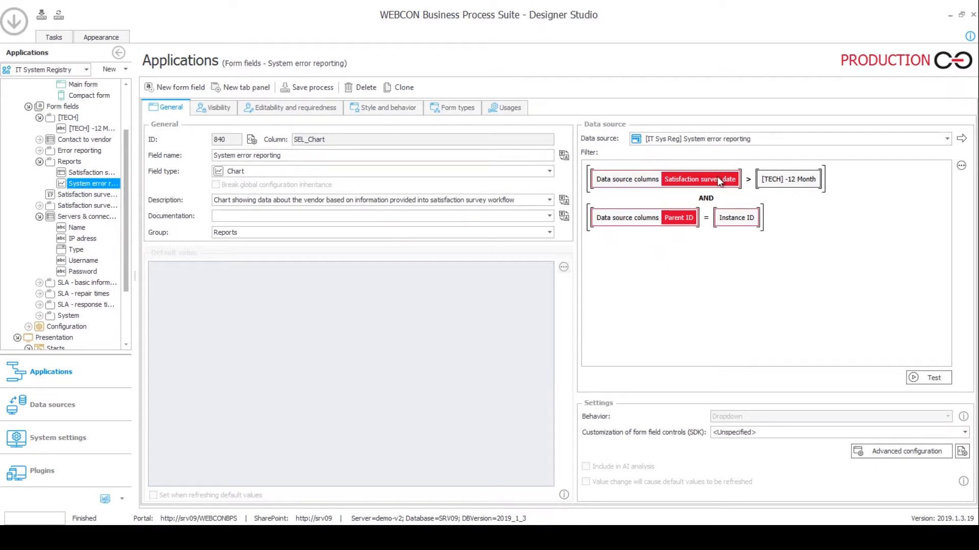
{"action": "mouse_move", "coordinate": [741, 190]}
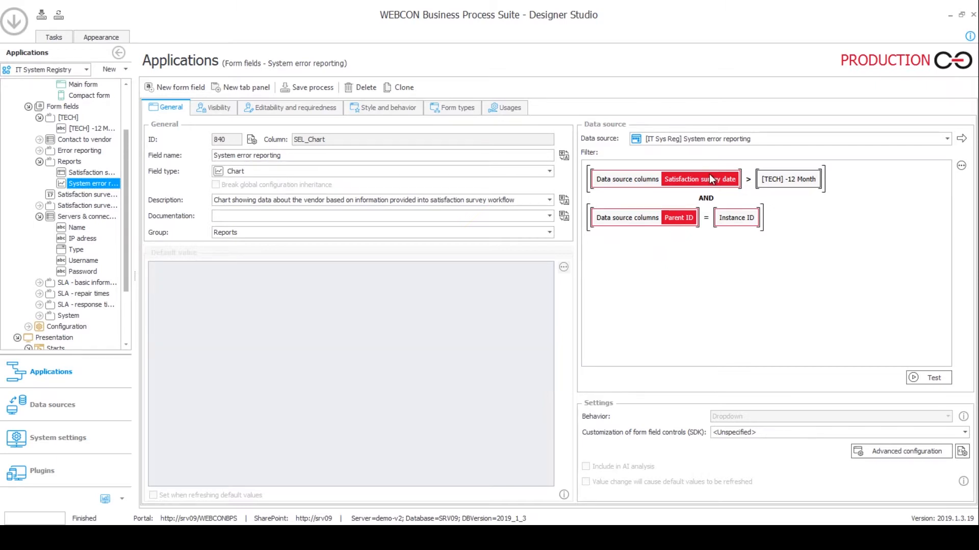
{"action": "mouse_move", "coordinate": [676, 151]}
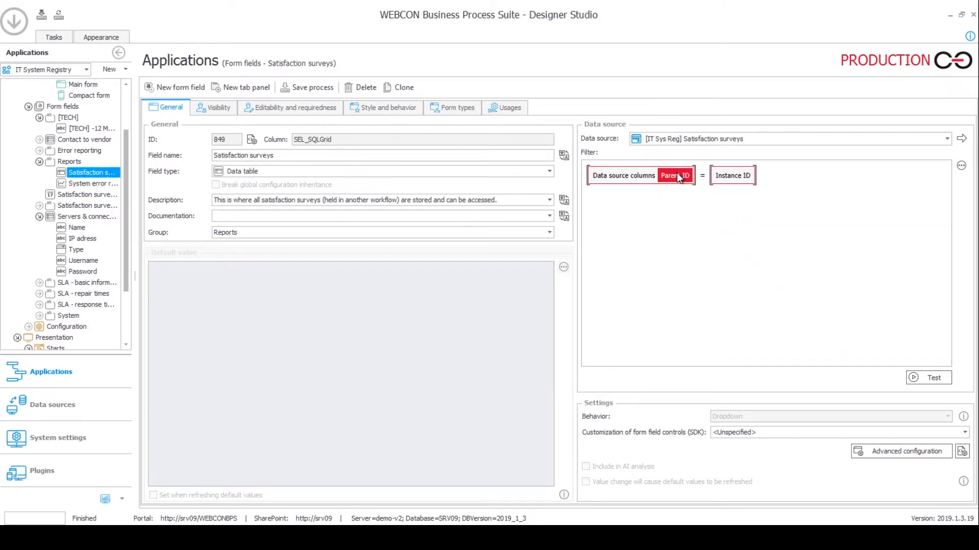
{"action": "left_click", "coordinate": [92, 183]}
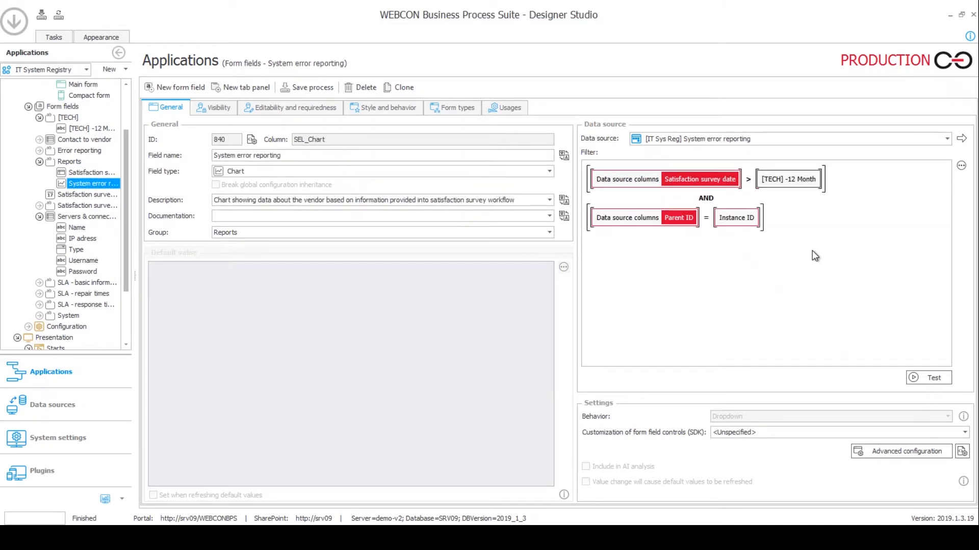
{"action": "left_click", "coordinate": [77, 128]}
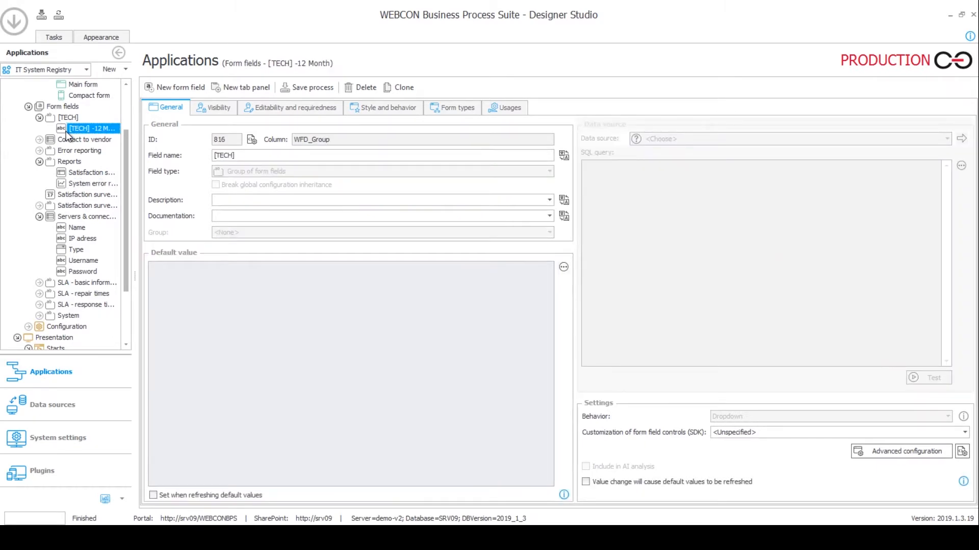
Step: List the [TECH] -12 Month field's usages: System error reporting and two Set -12 Month actions
{"action": "left_click", "coordinate": [55, 118]}
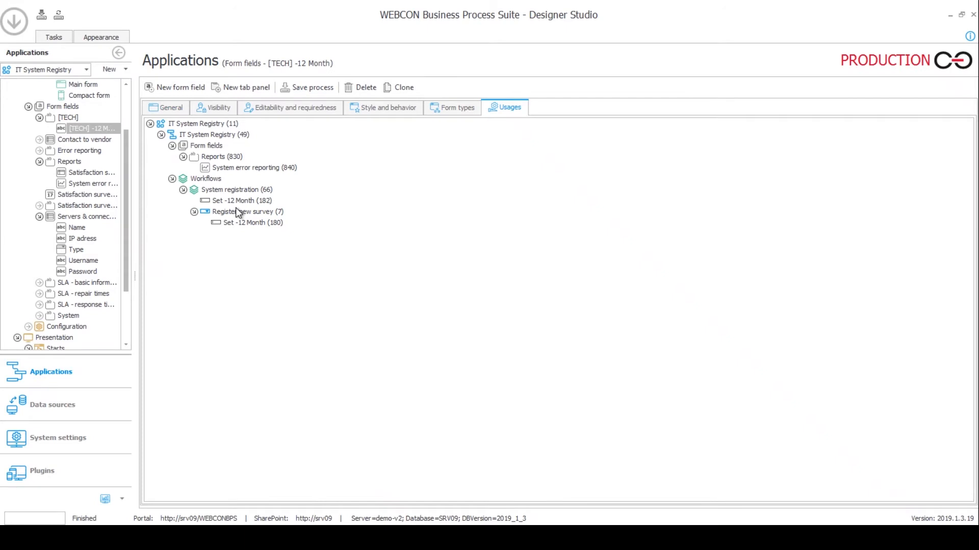
{"action": "mouse_move", "coordinate": [254, 118]}
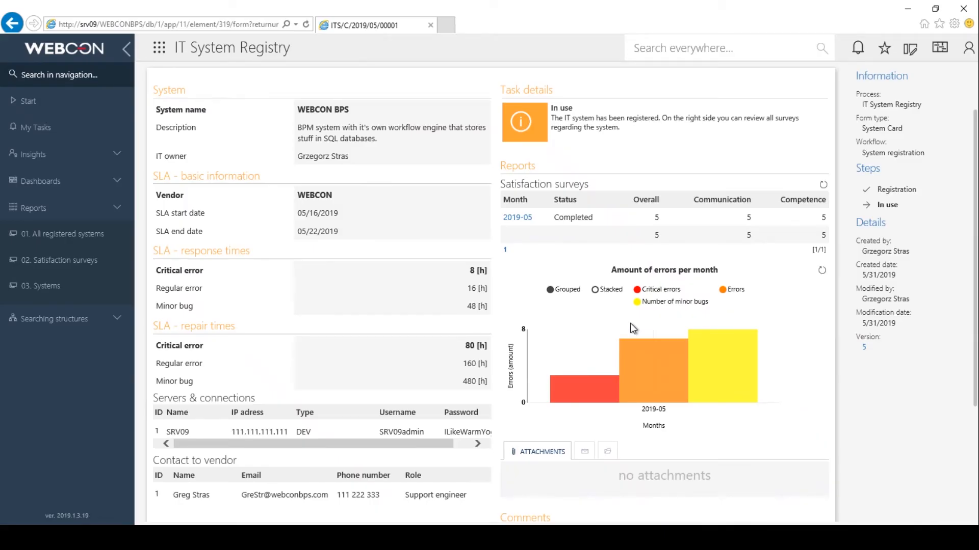
{"action": "mouse_move", "coordinate": [632, 344]}
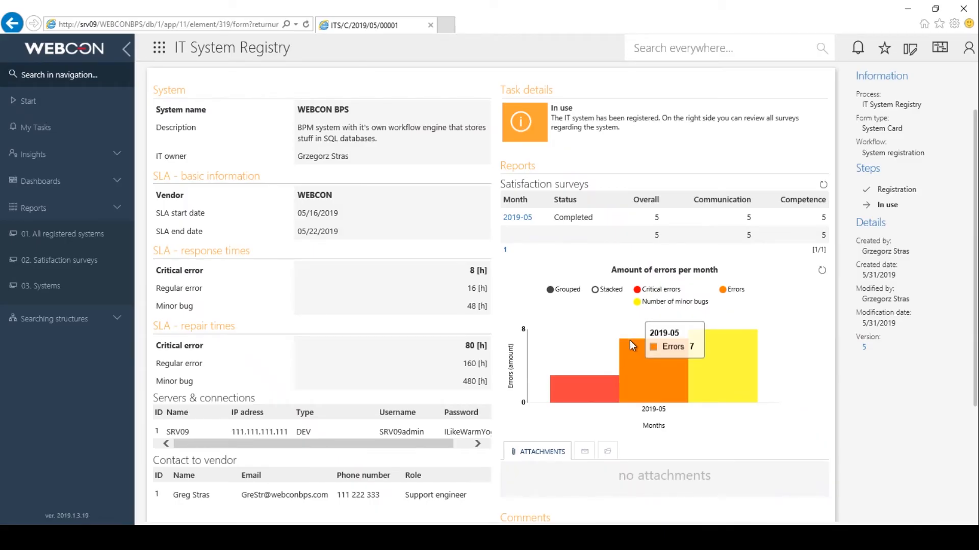
{"action": "mouse_move", "coordinate": [633, 328]}
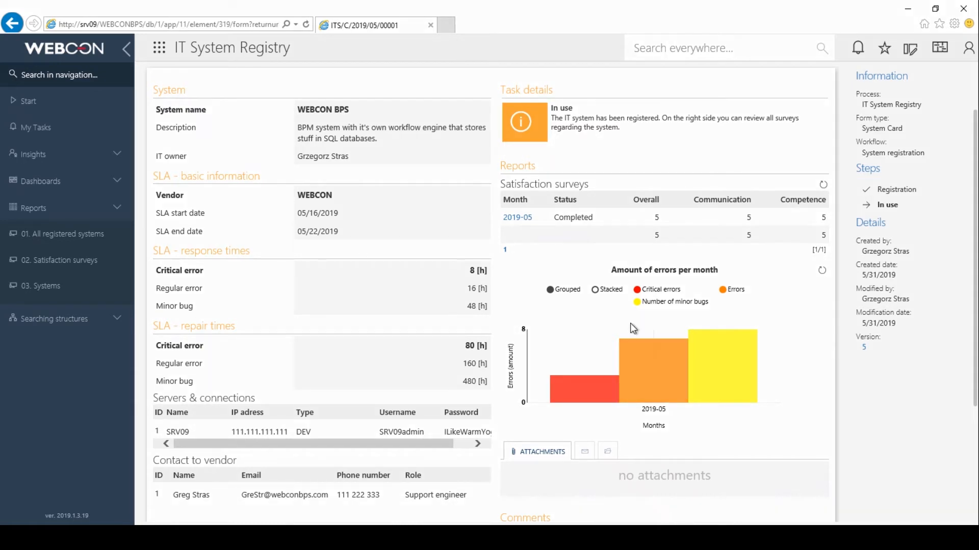